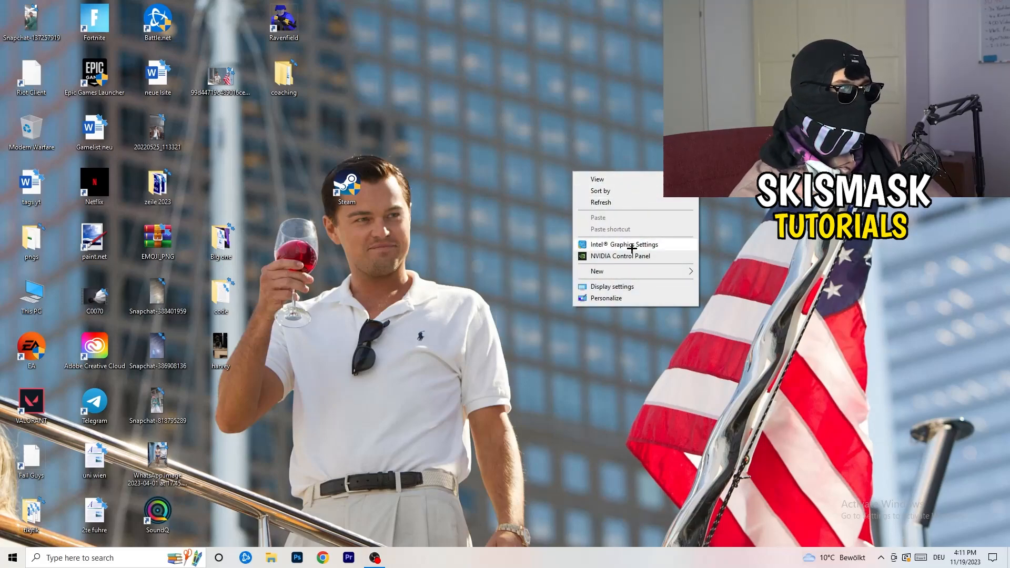
# Launch NVIDIA Control Panel from the desktop's right-click menu.
pyautogui.click(680, 377)
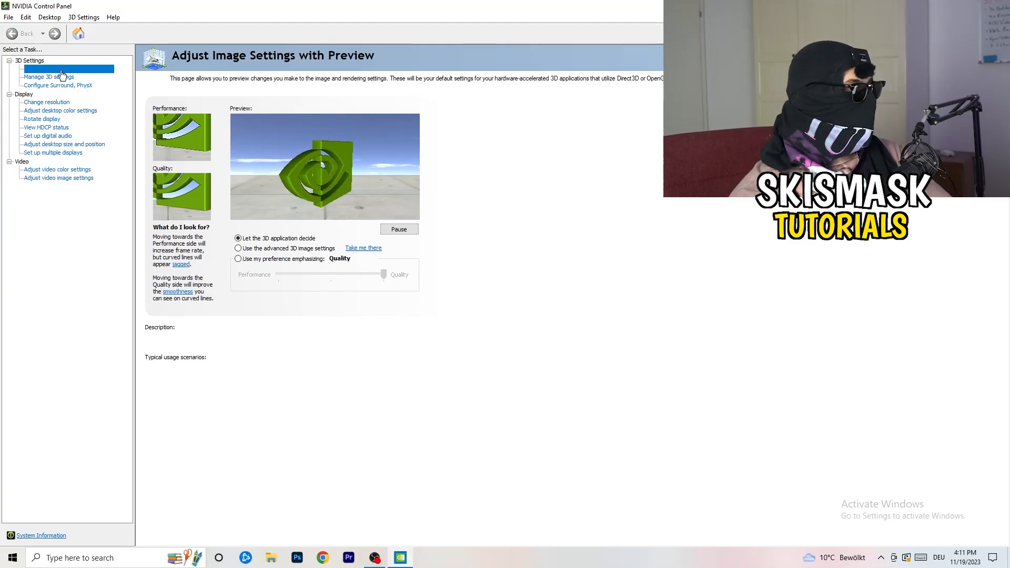
# Try the quality slider, keep 'Let the 3D application decide', and close the NVIDIA panel.
pyautogui.click(67, 68)
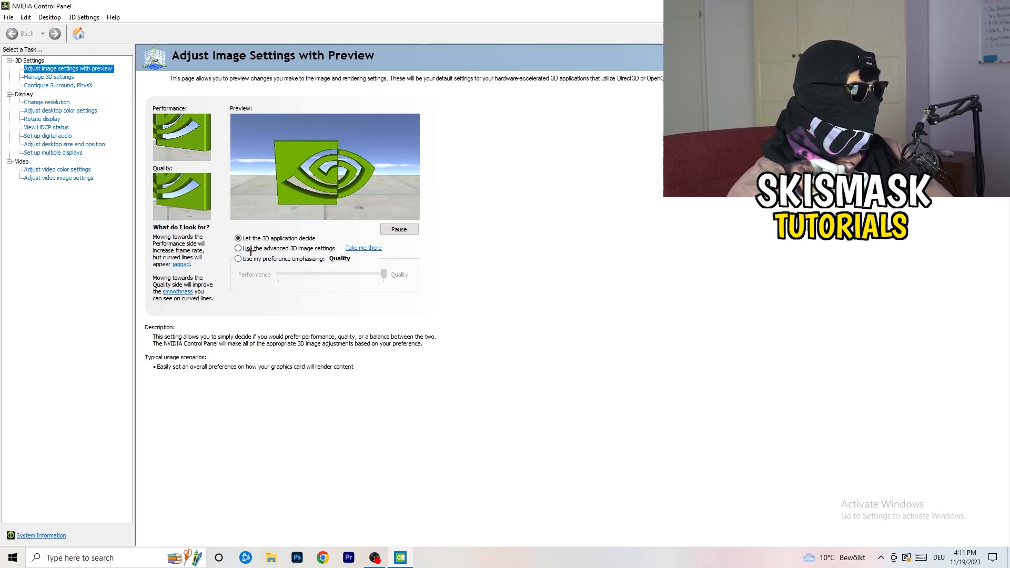
pyautogui.click(238, 249)
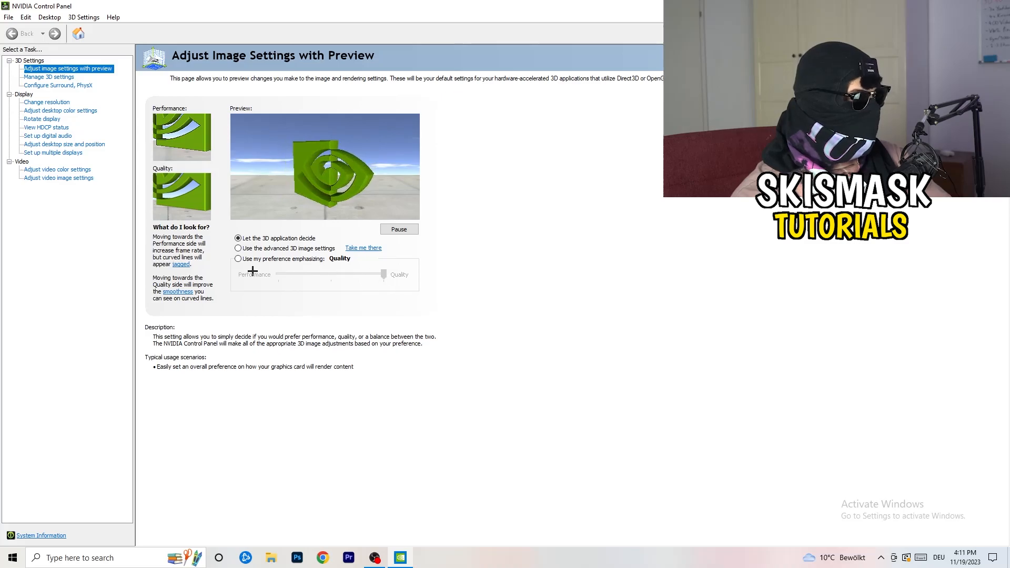
pyautogui.moveTo(252, 274); pyautogui.dragTo(396, 282)
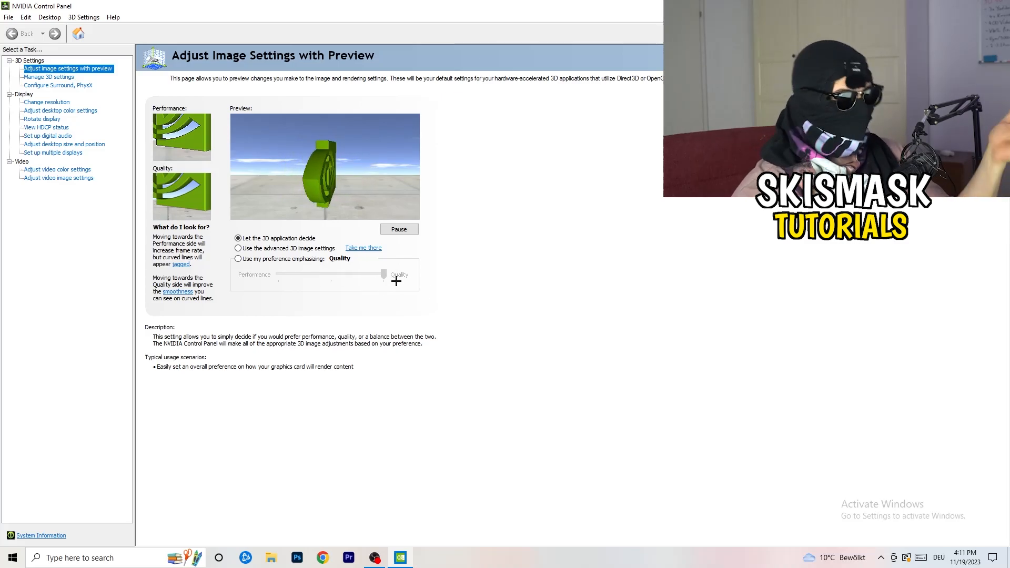
pyautogui.moveTo(395, 281); pyautogui.dragTo(326, 278)
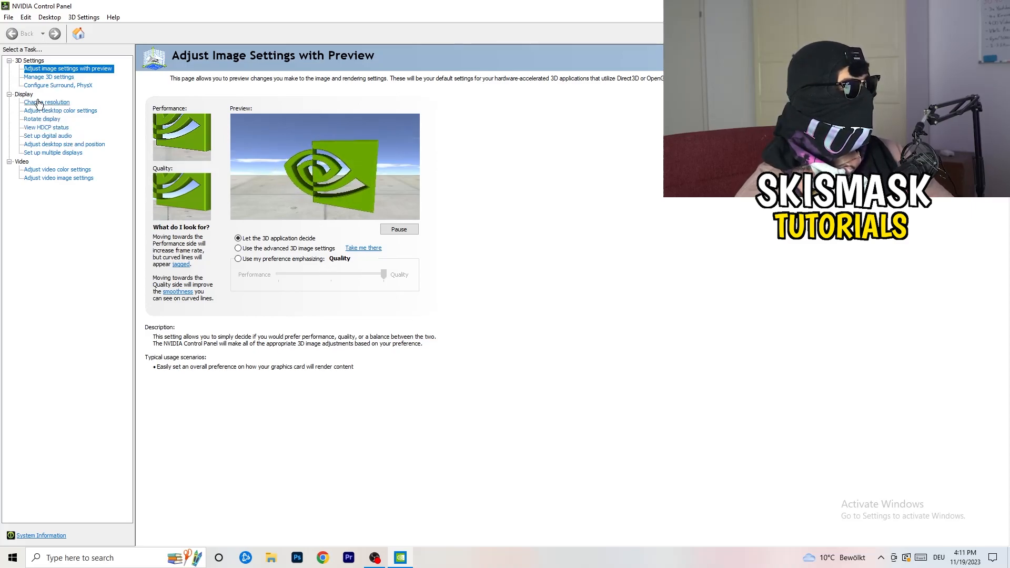
pyautogui.click(46, 101)
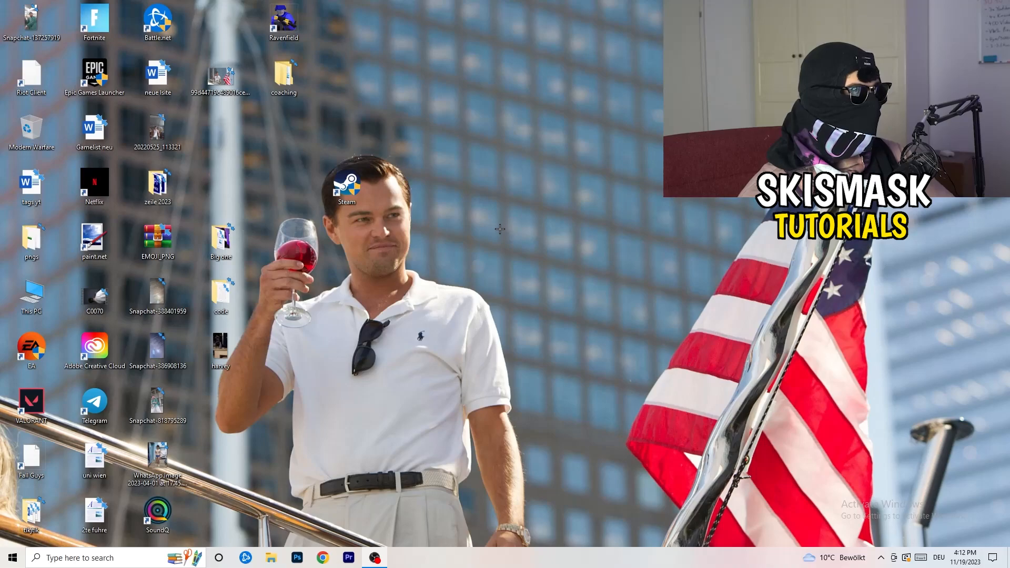
# Launch Windows Settings from the Start menu's expanded side rail.
pyautogui.click(10, 558)
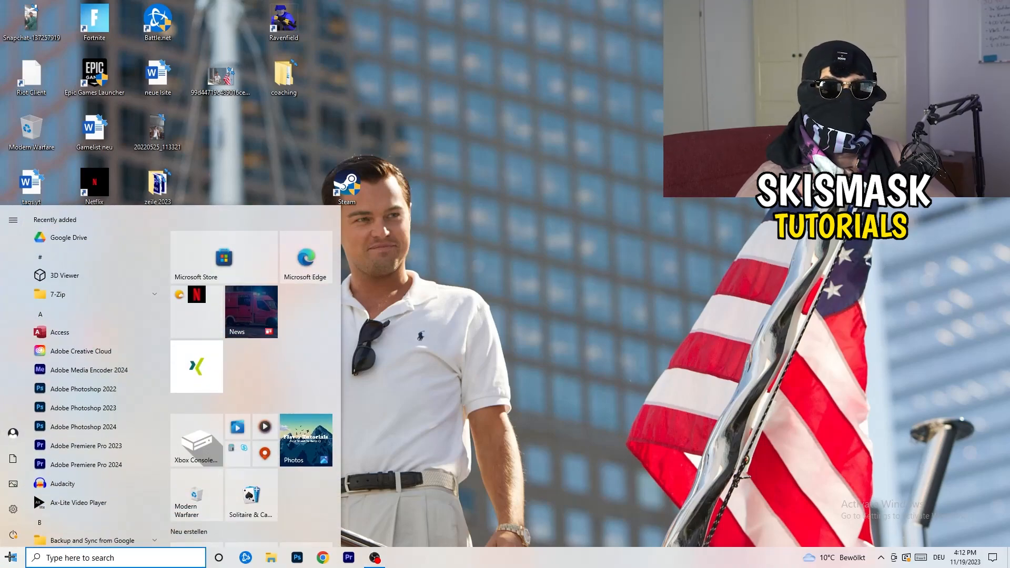
pyautogui.click(13, 220)
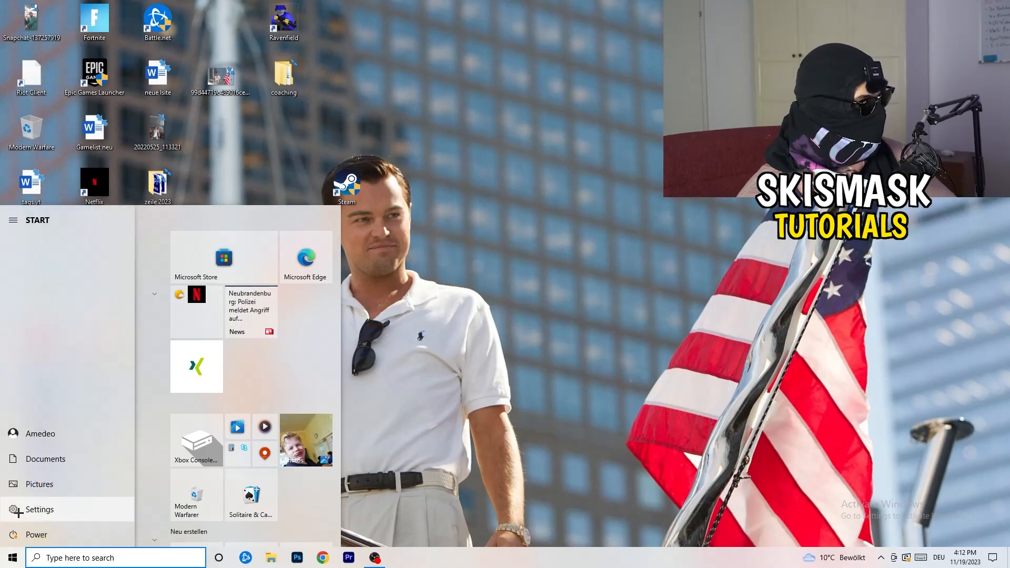
pyautogui.click(39, 509)
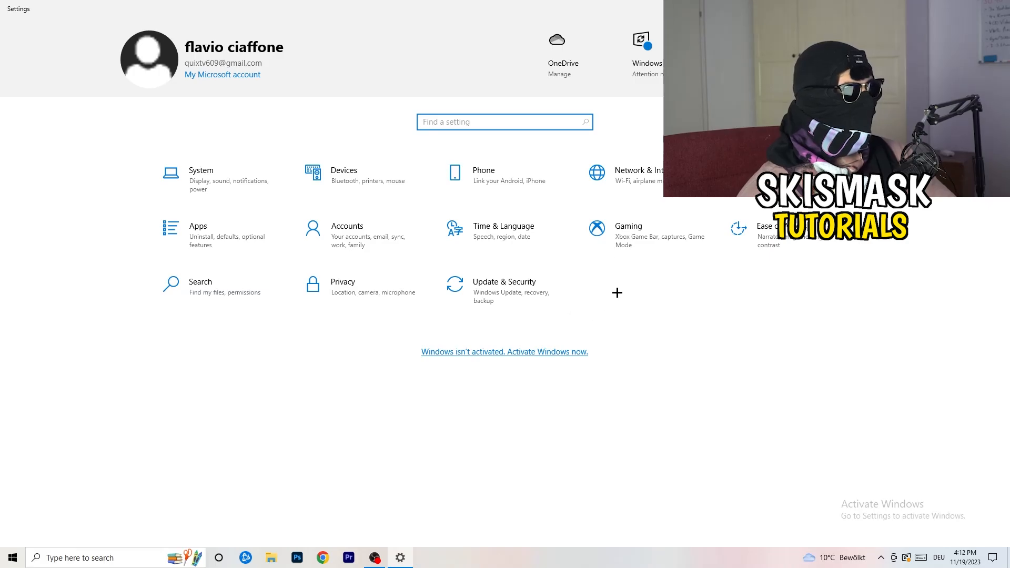
pyautogui.moveTo(221, 180)
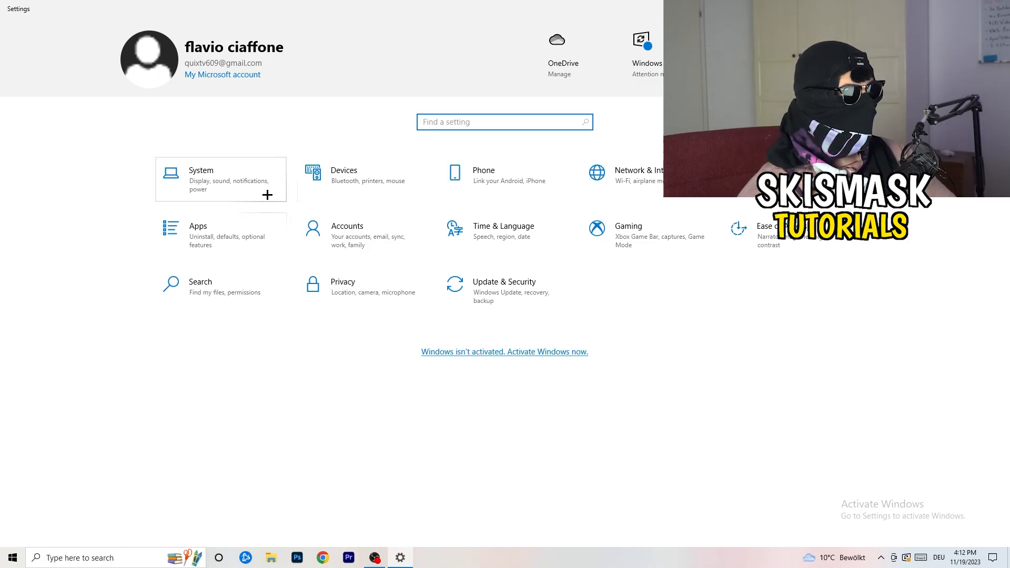
# In System > Display, keep text and app size scaling at 100% (Recommended).
pyautogui.click(201, 181)
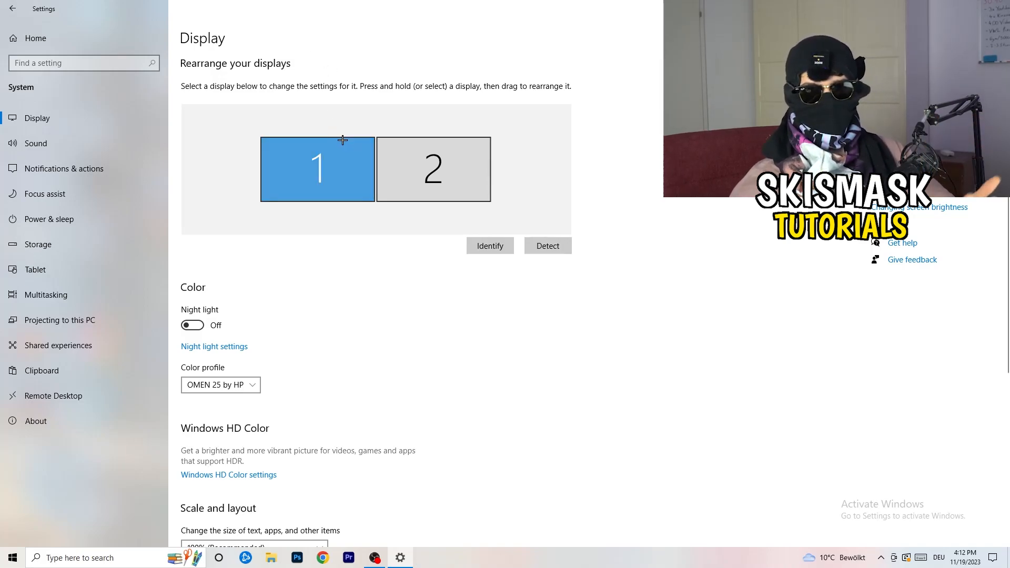
pyautogui.scroll(-3)
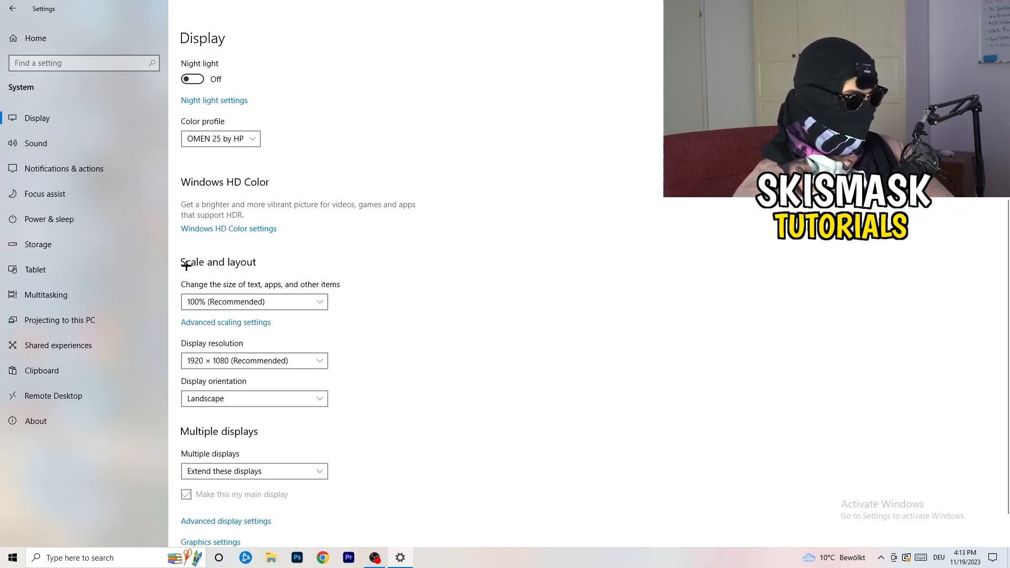
pyautogui.moveTo(524, 327)
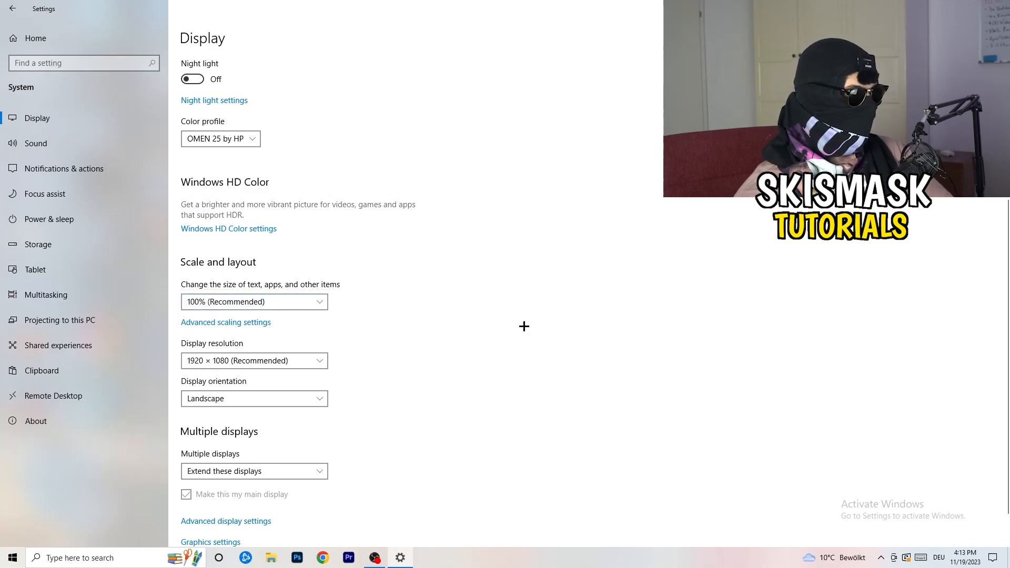
pyautogui.click(254, 302)
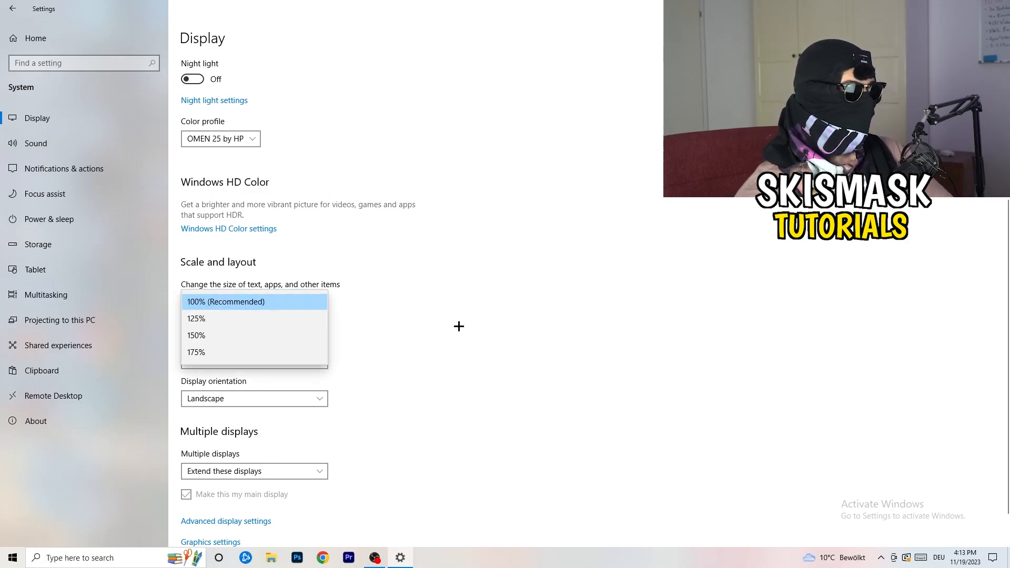
pyautogui.click(227, 301)
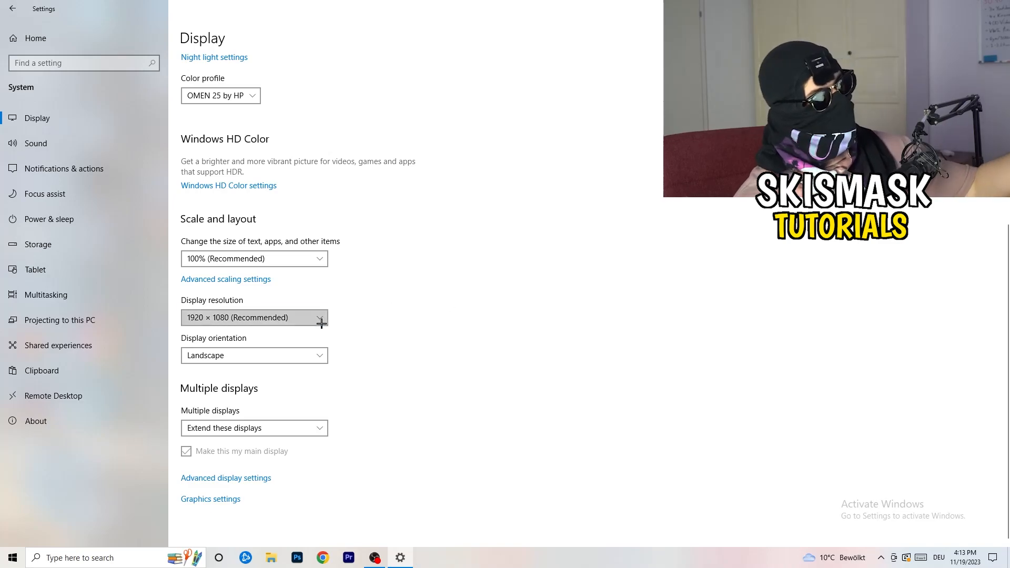
pyautogui.moveTo(412, 288)
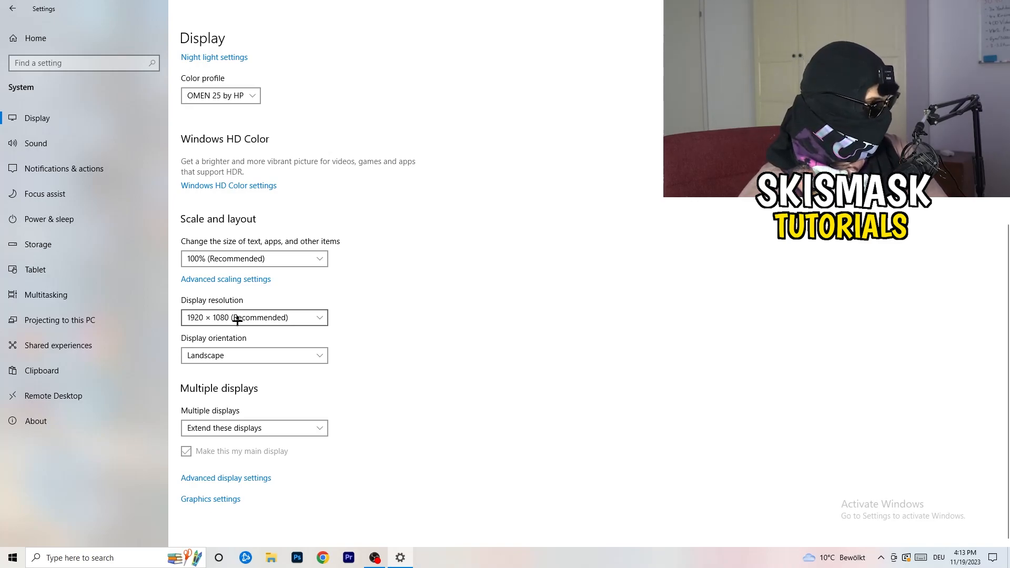
# Review the power plans from Power & sleep's additional power settings, then close Power Options.
pyautogui.click(49, 219)
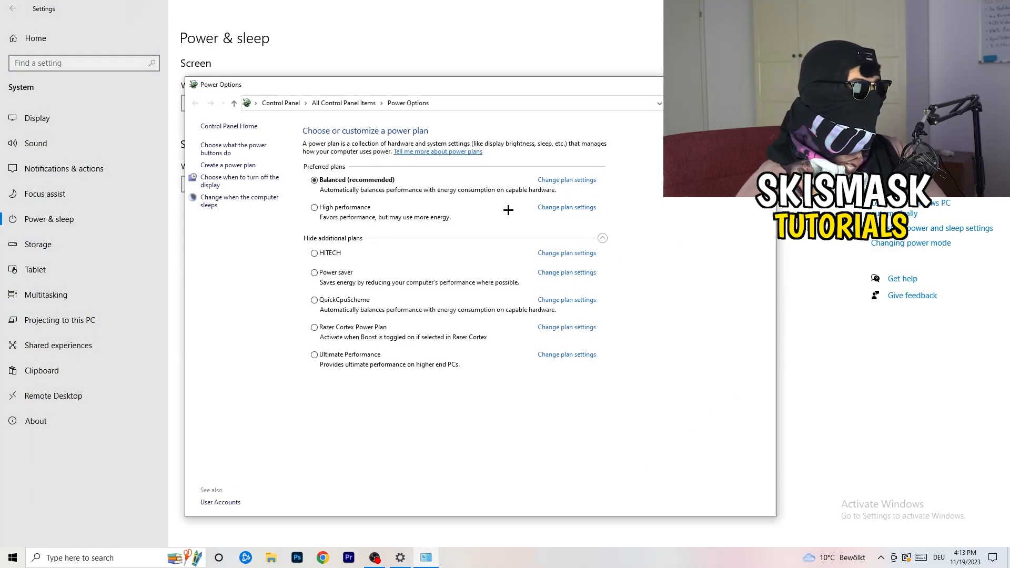
pyautogui.click(602, 238)
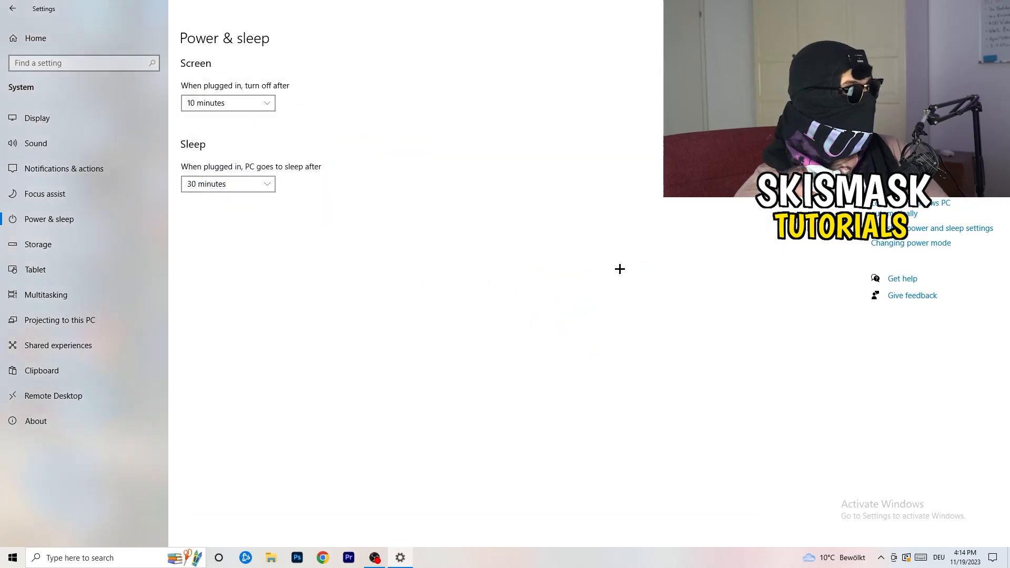
# Check that Storage Sense is on and runs every week, then go back to Home.
pyautogui.click(38, 245)
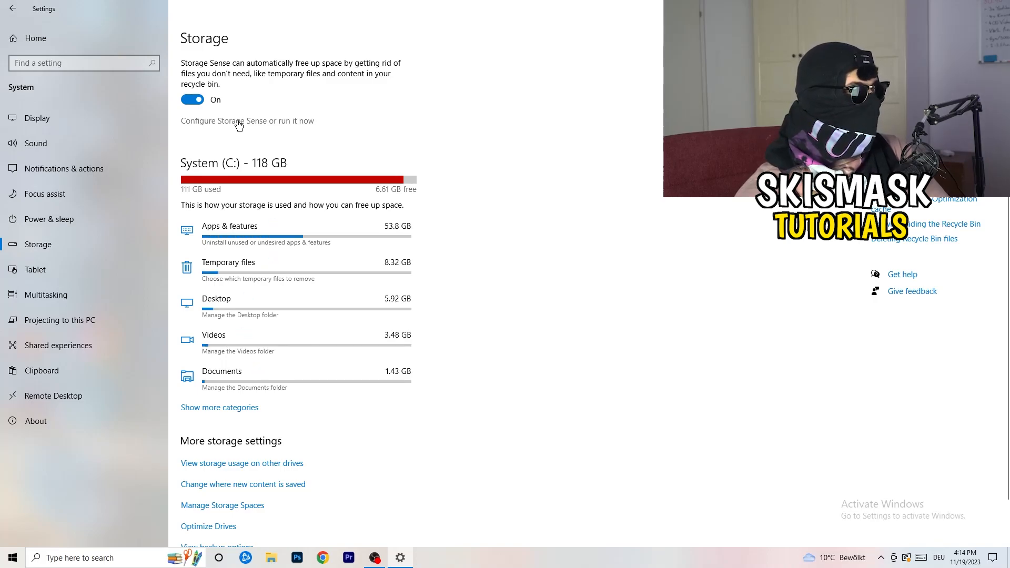
pyautogui.click(247, 121)
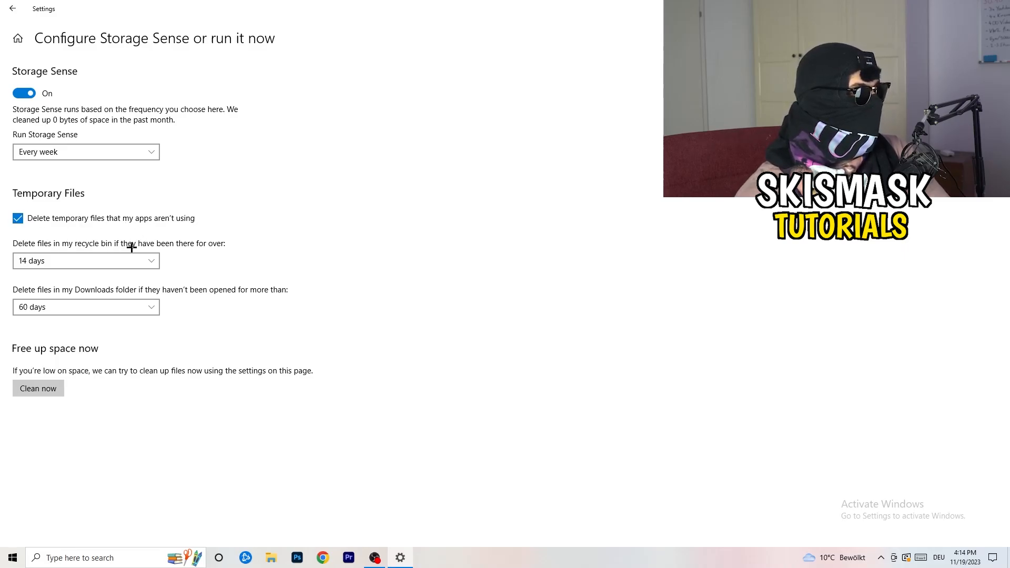
pyautogui.click(85, 261)
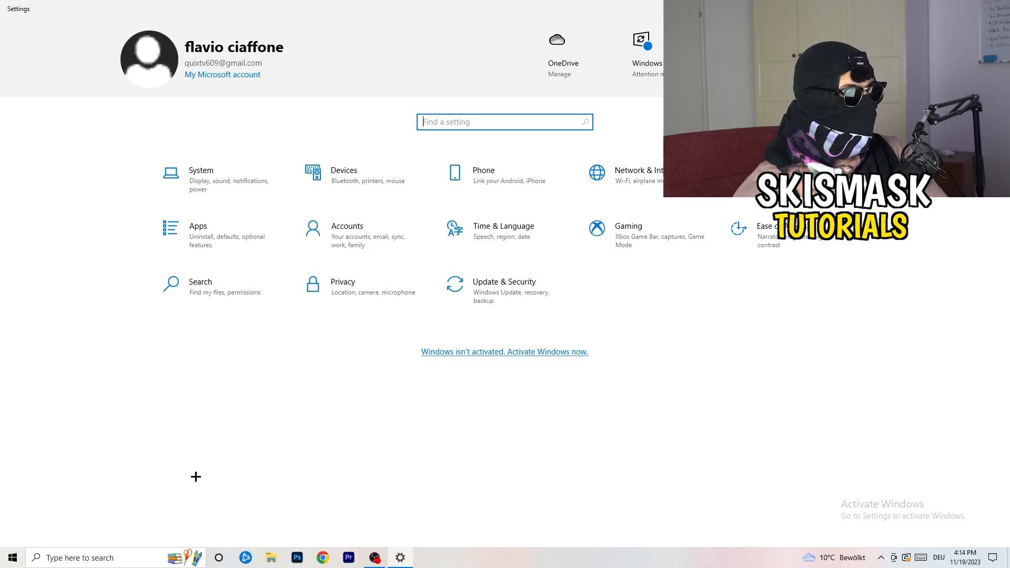
# Confirm Background recording and Record audio are Off under Gaming > Captures, then close Settings.
pyautogui.click(629, 226)
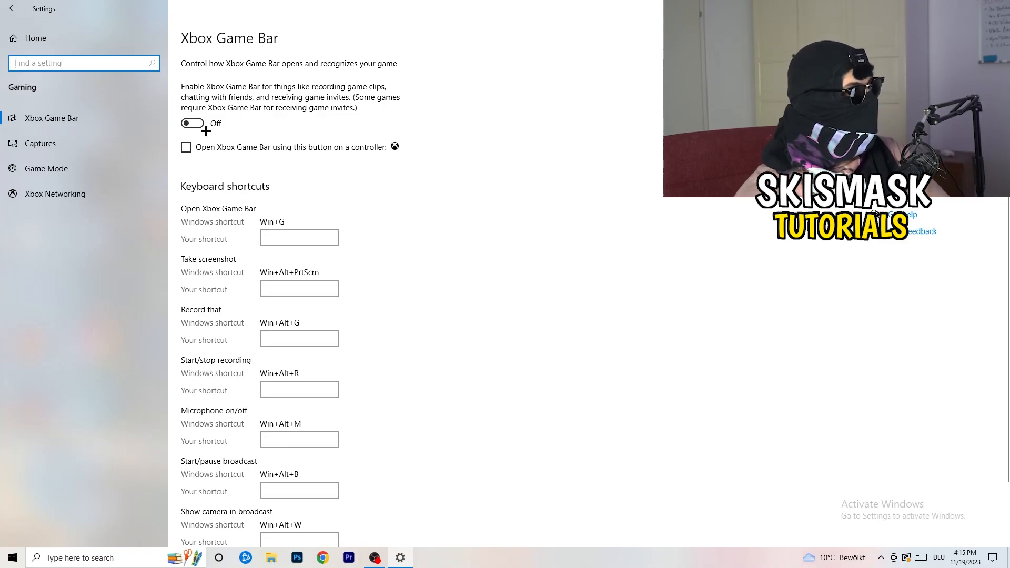
pyautogui.click(40, 143)
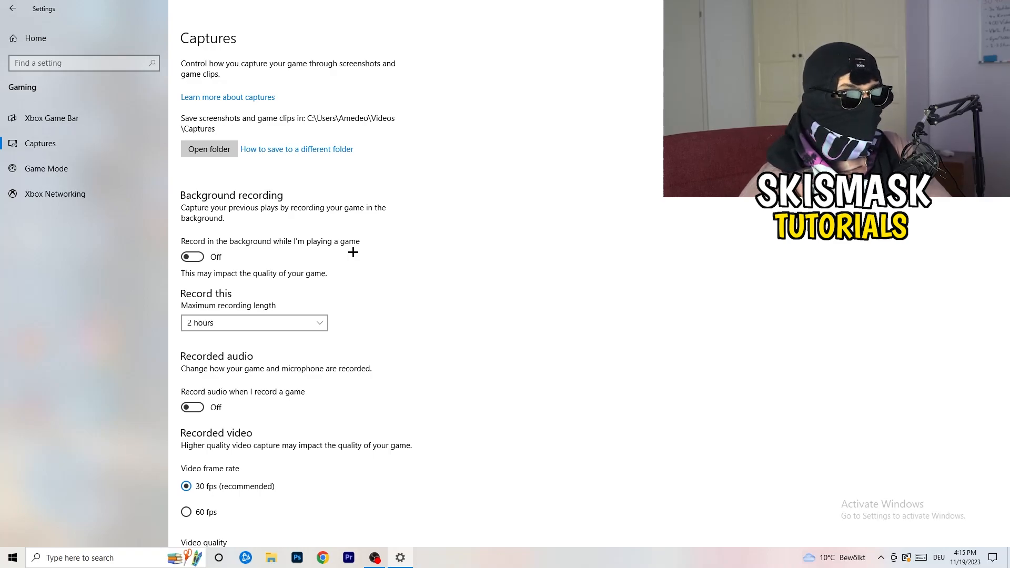
pyautogui.moveTo(326, 256)
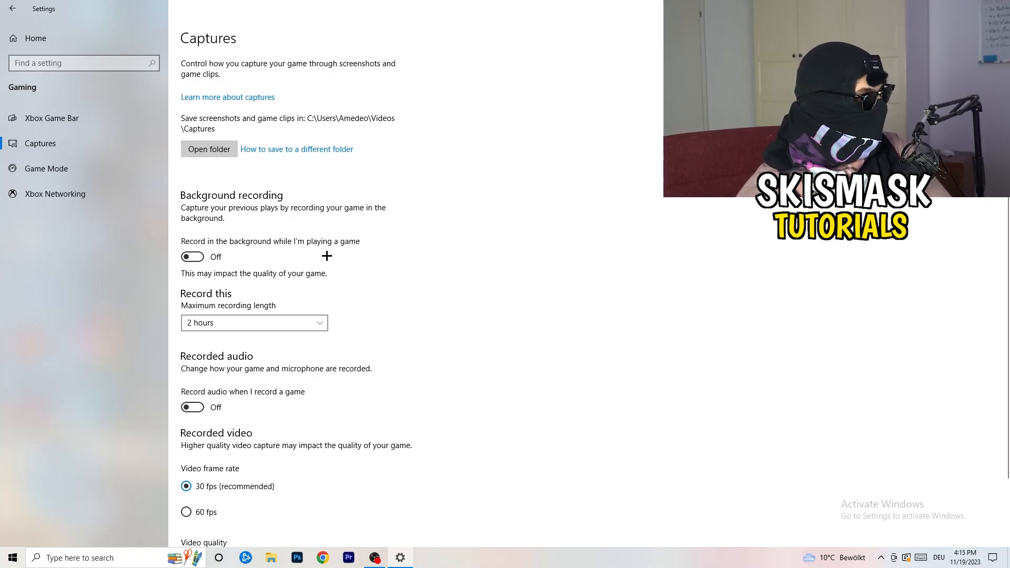
pyautogui.scroll(-3)
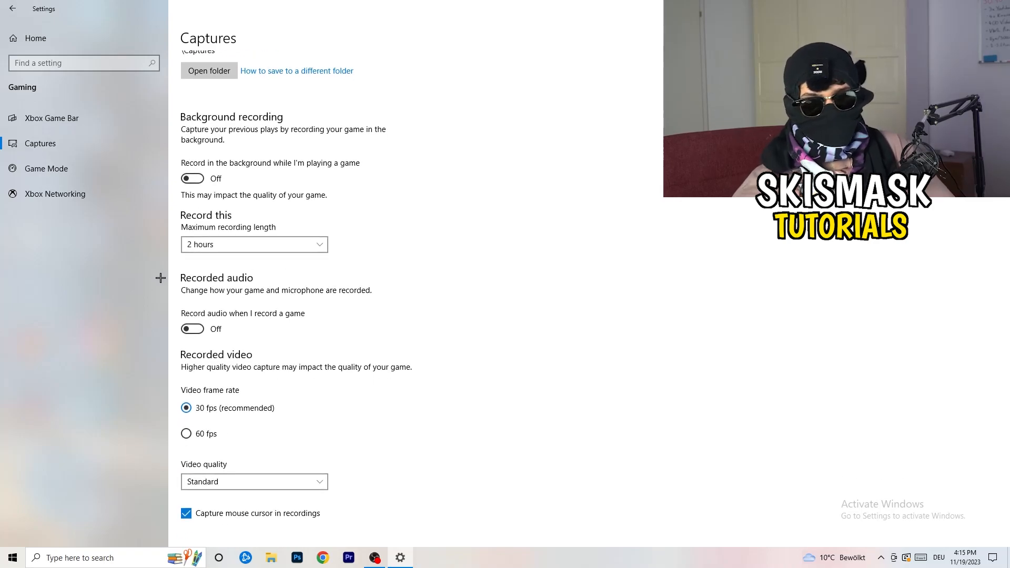
pyautogui.click(46, 168)
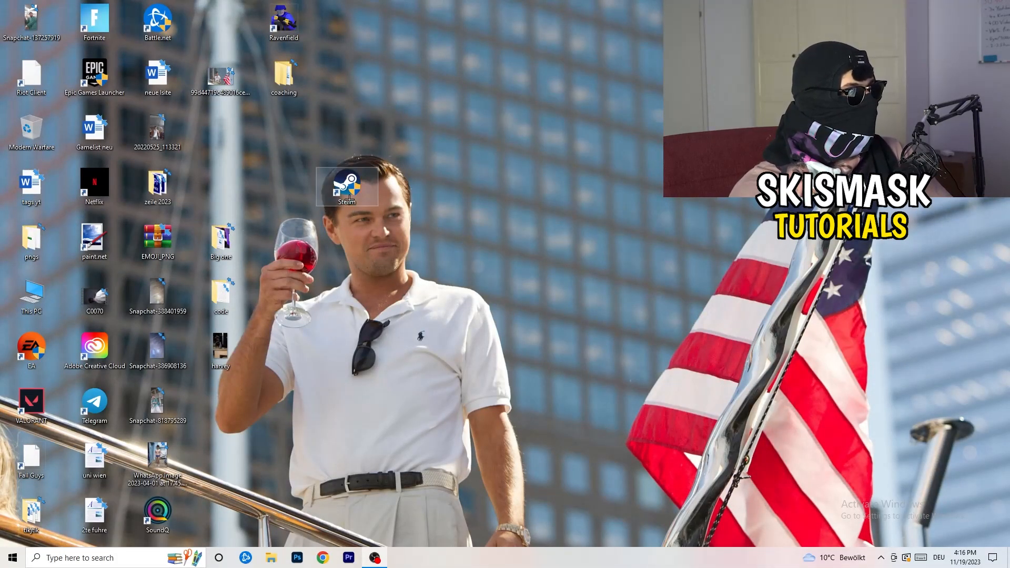
# Move the Steam shortcut and give it Windows 8 compatibility, administrator mode, and reduced color off.
pyautogui.moveTo(347, 186); pyautogui.dragTo(536, 187)
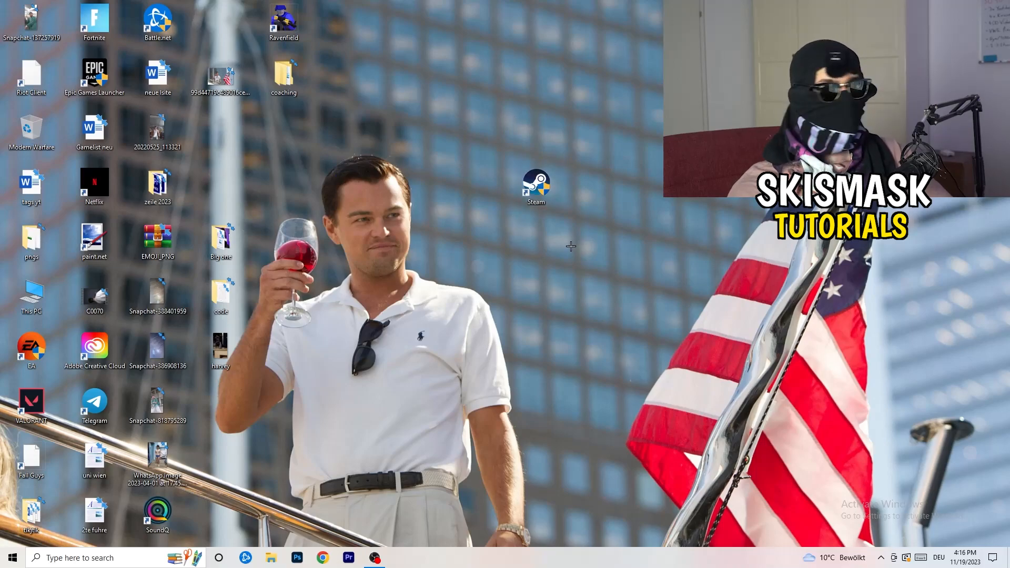
pyautogui.rightClick(536, 187)
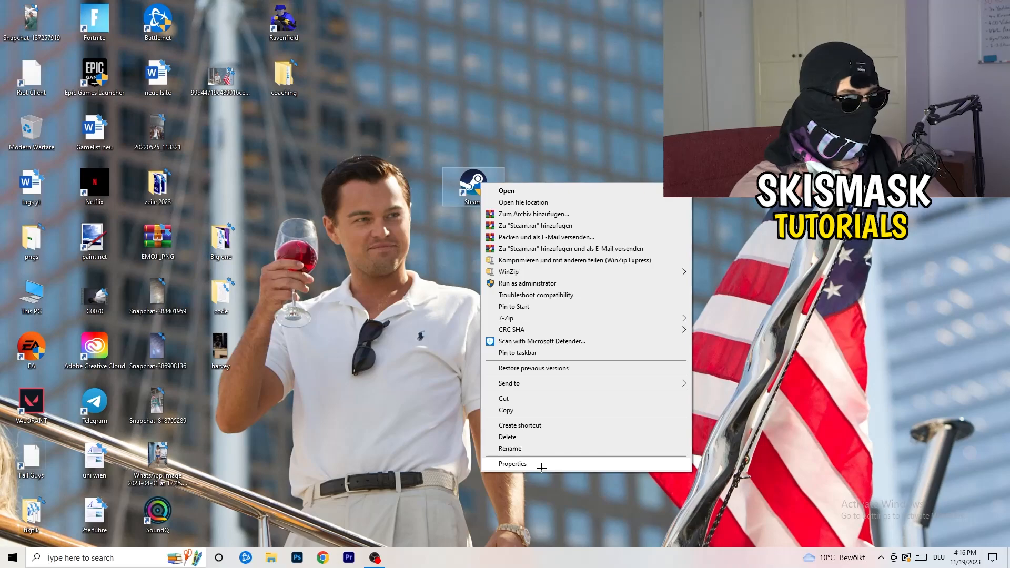
pyautogui.click(512, 464)
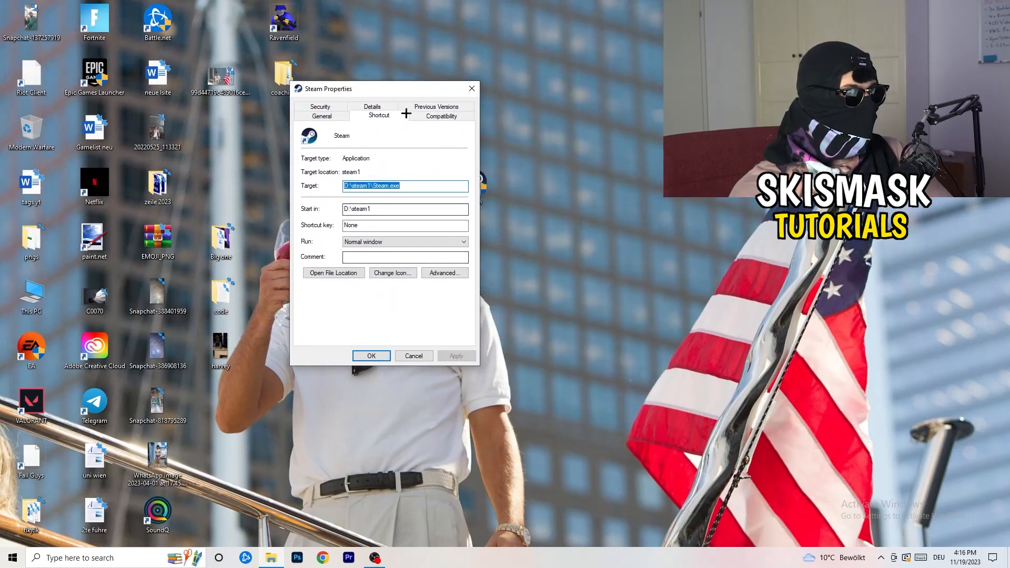
pyautogui.click(442, 115)
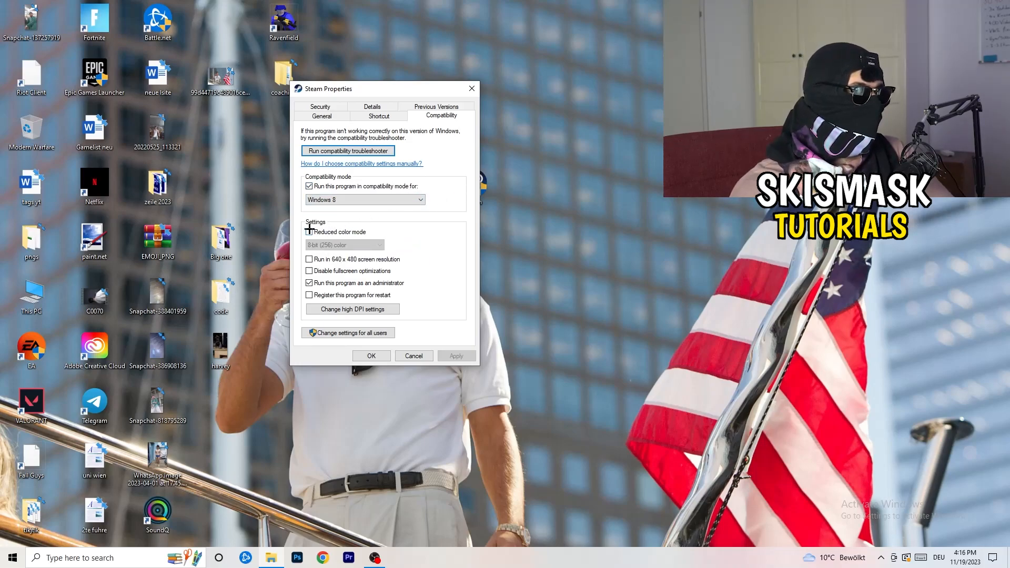
pyautogui.click(310, 232)
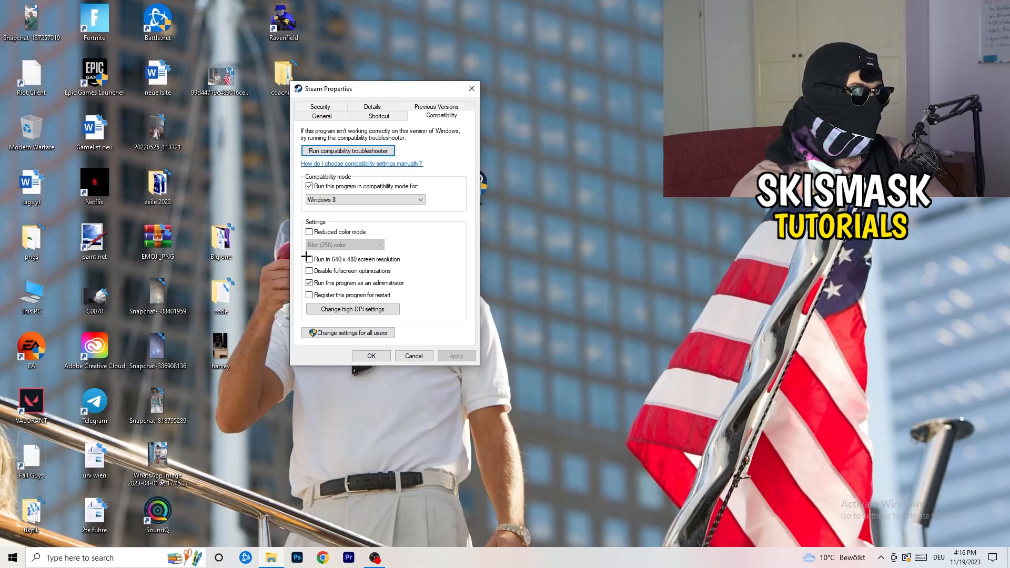
pyautogui.click(310, 259)
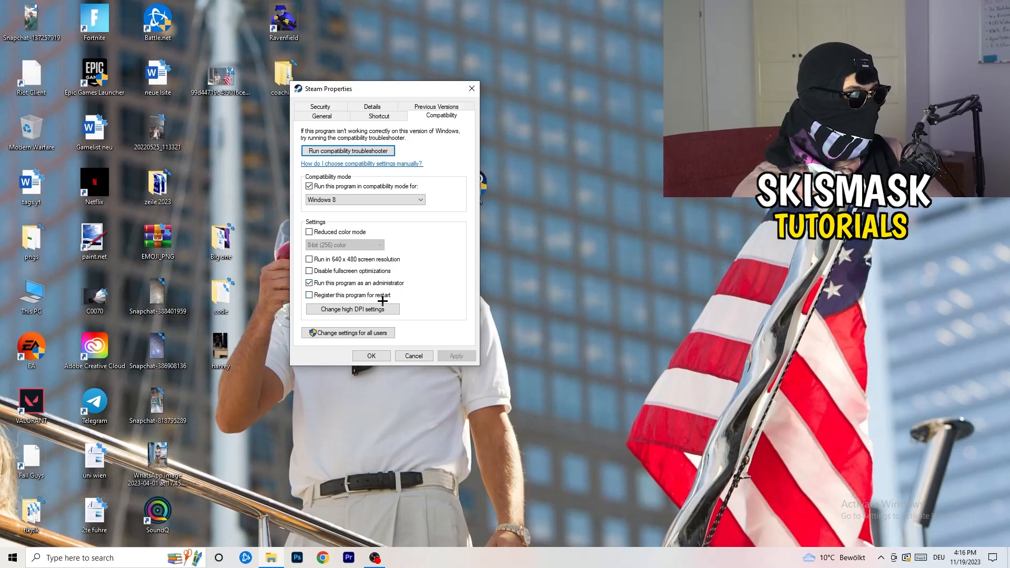
pyautogui.moveTo(435, 358)
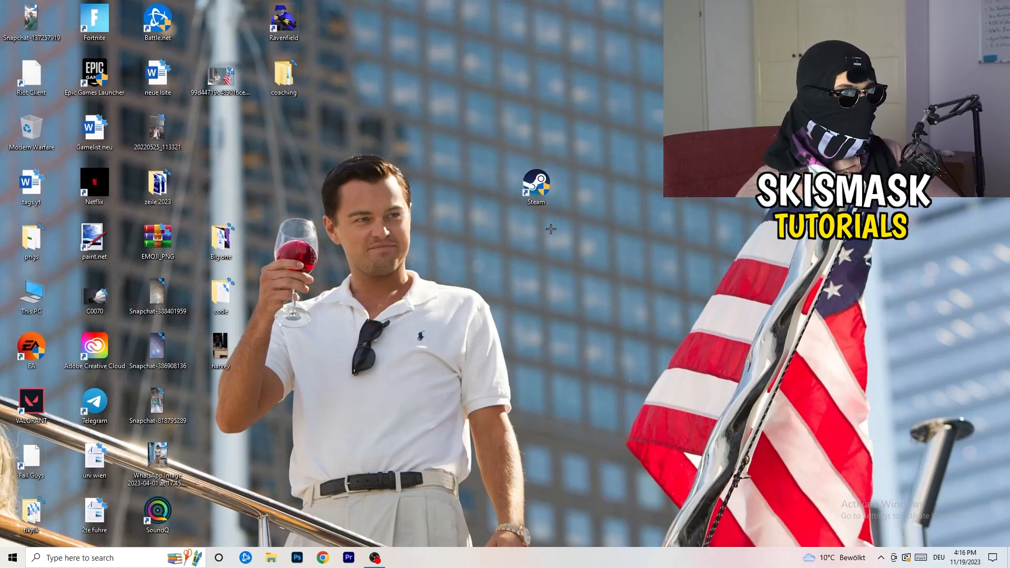
# Dismiss the Steam shortcut's menu and drag the icon beside the left icon columns.
pyautogui.rightClick(537, 184)
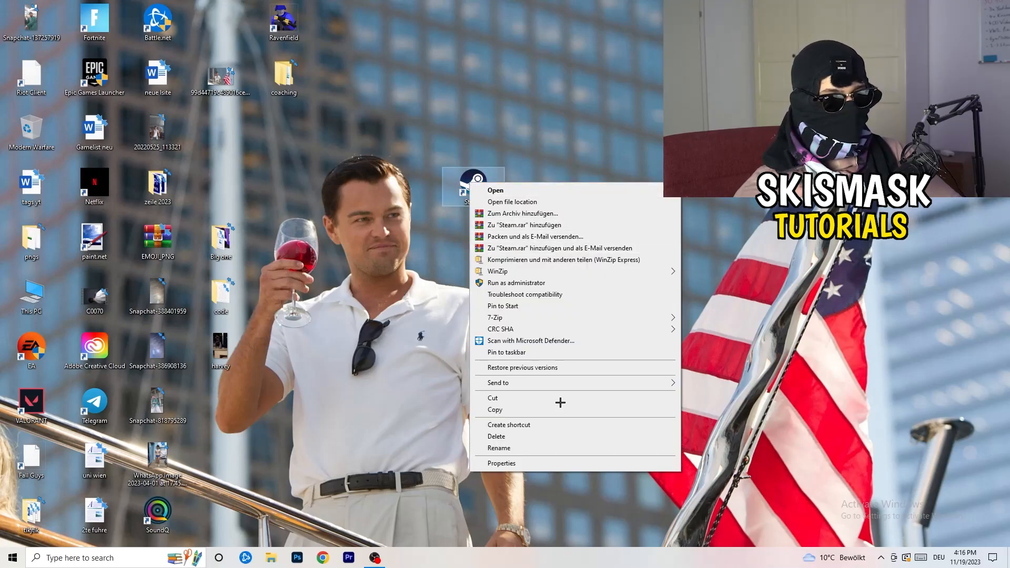
pyautogui.click(501, 462)
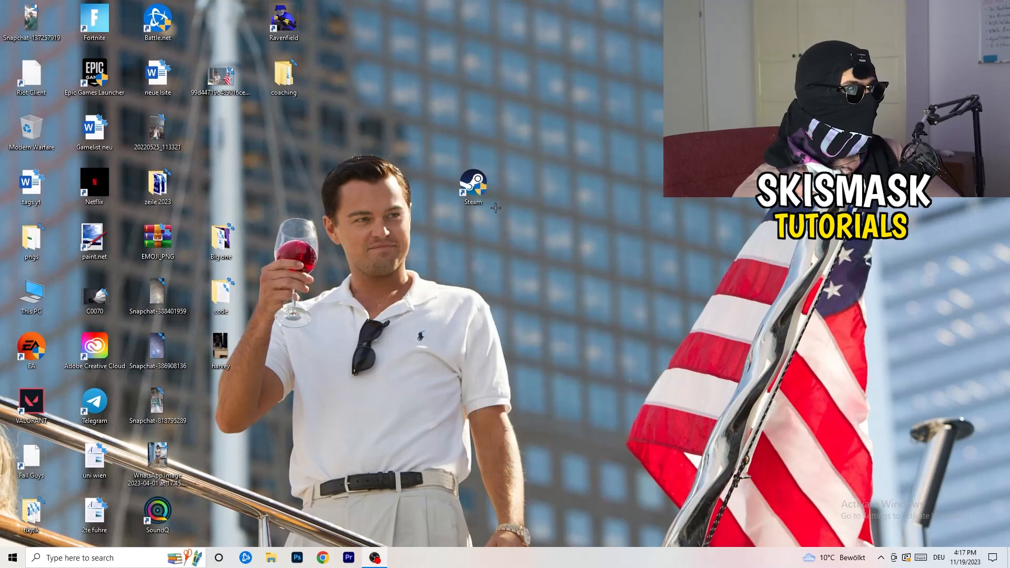
pyautogui.moveTo(473, 187); pyautogui.dragTo(221, 132)
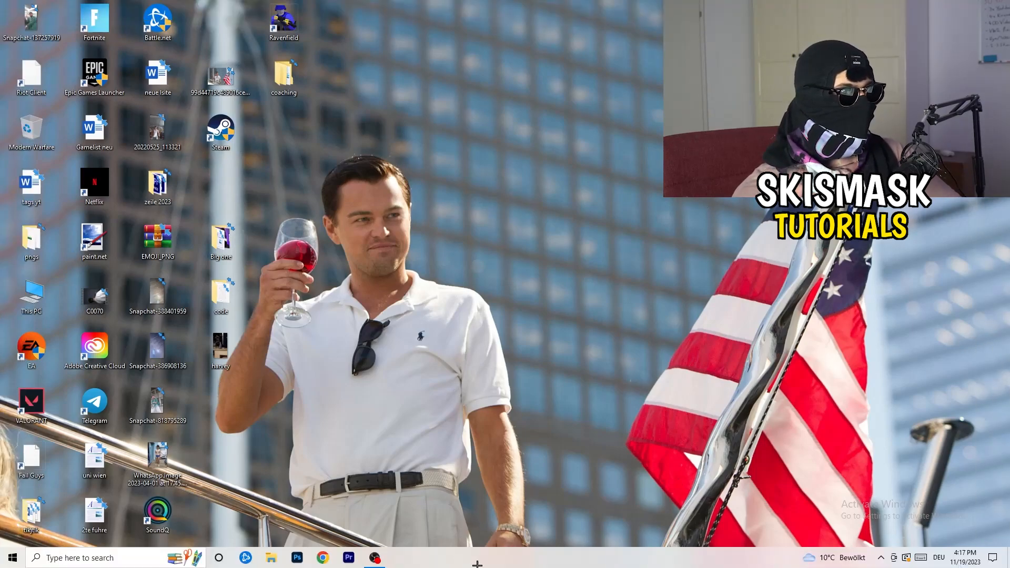
# Expand Task Manager, switch to Details, and bring up a Creative Cloud helper's options.
pyautogui.rightClick(477, 557)
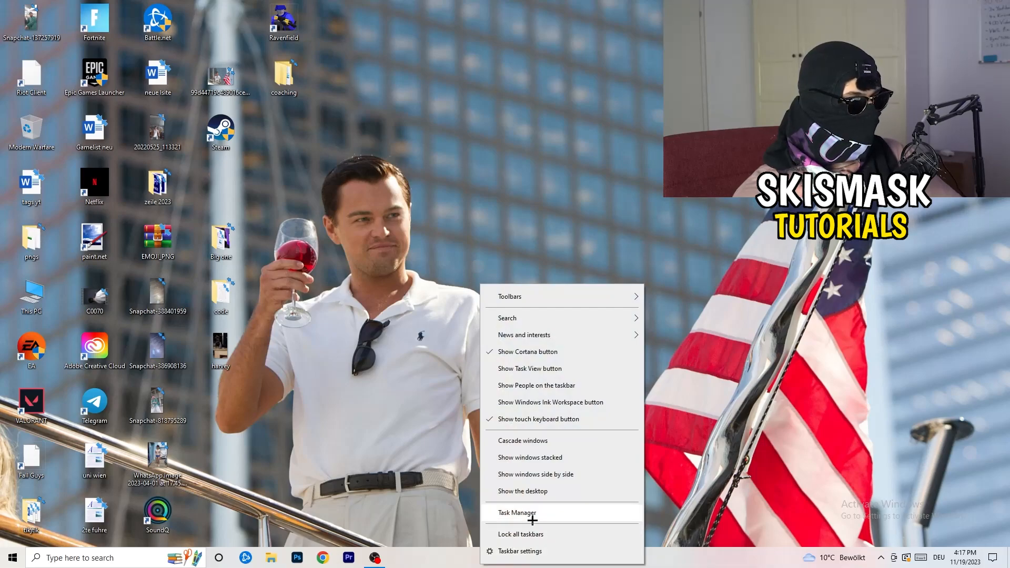
pyautogui.click(517, 513)
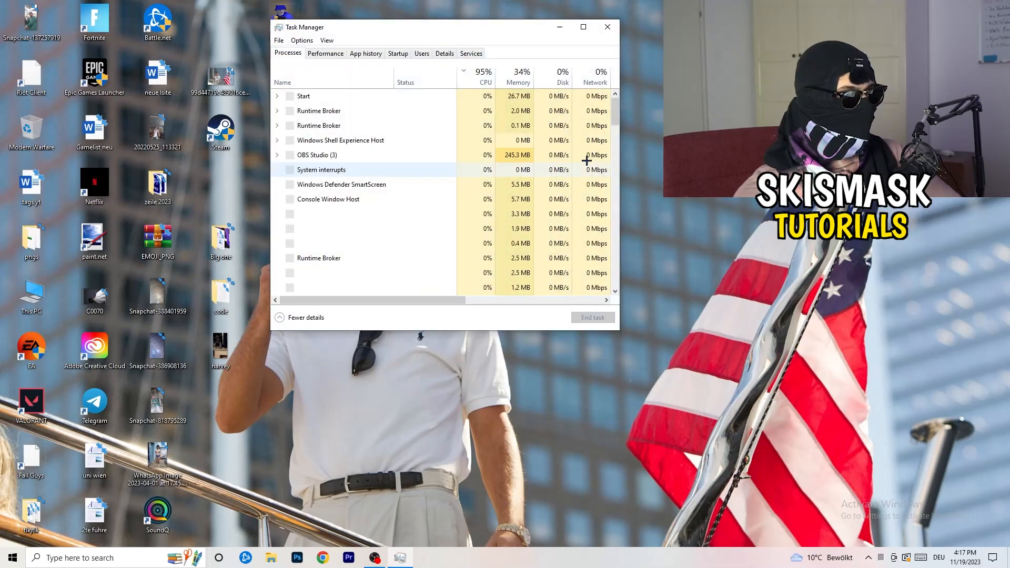
pyautogui.click(582, 27)
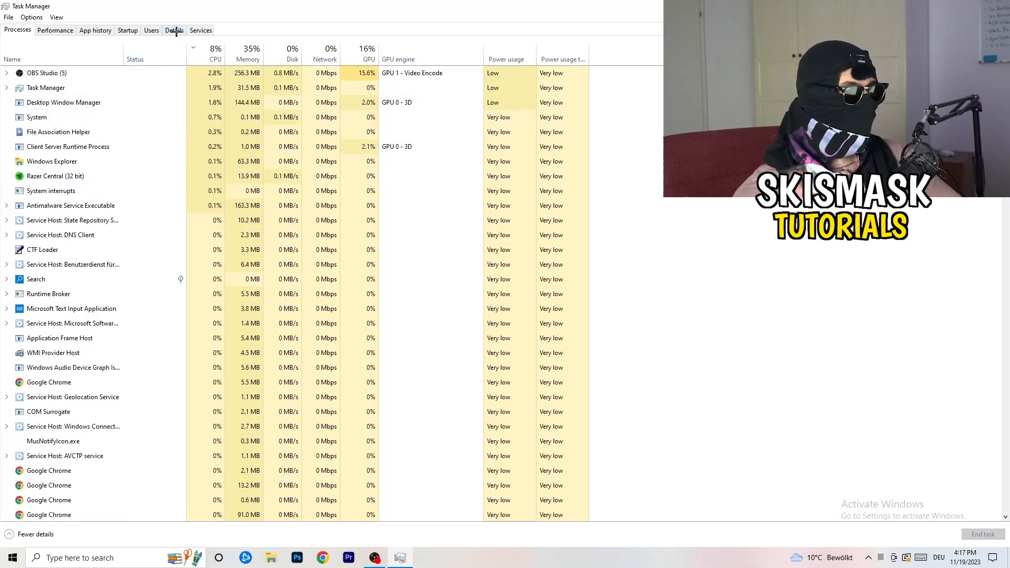
pyautogui.click(174, 29)
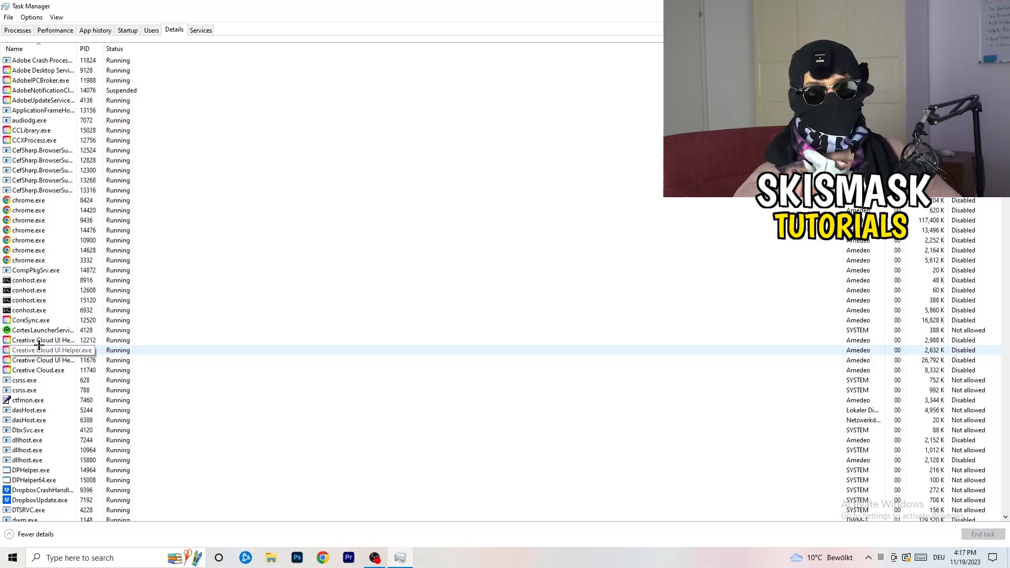
pyautogui.rightClick(42, 340)
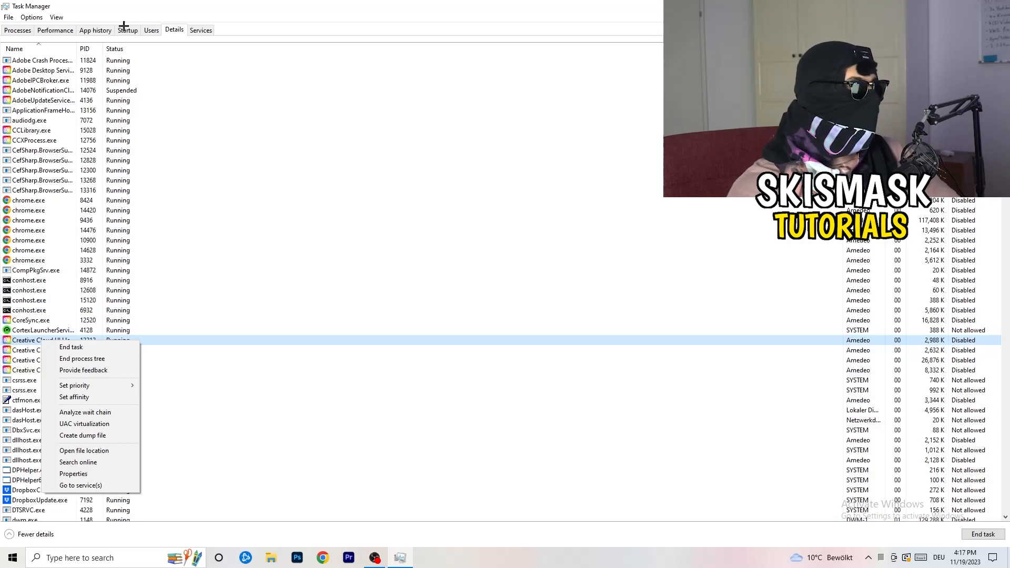
# Review the startup apps, select wallpaper32, and disable the Windows Security notification entry.
pyautogui.click(127, 29)
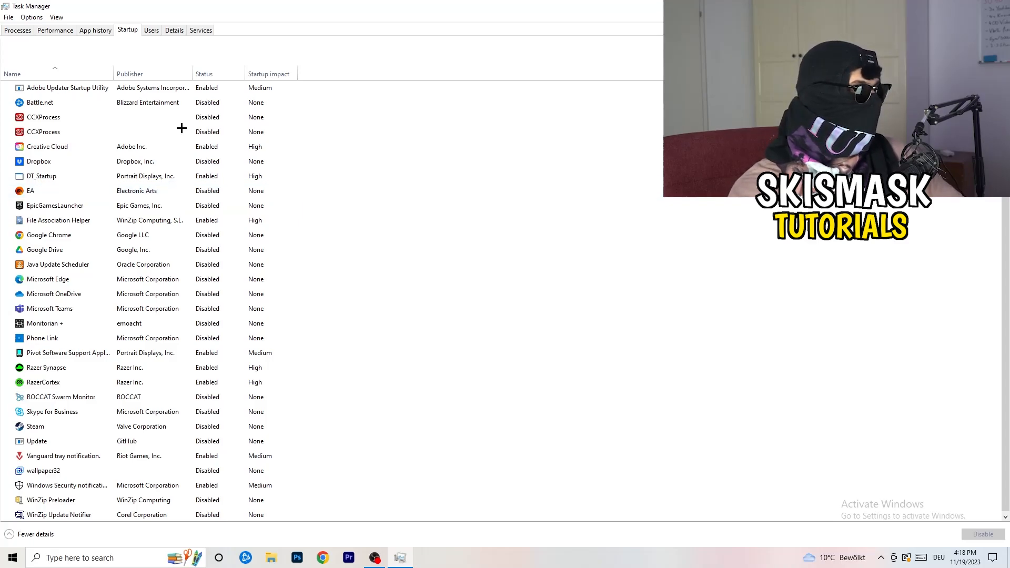
pyautogui.click(42, 339)
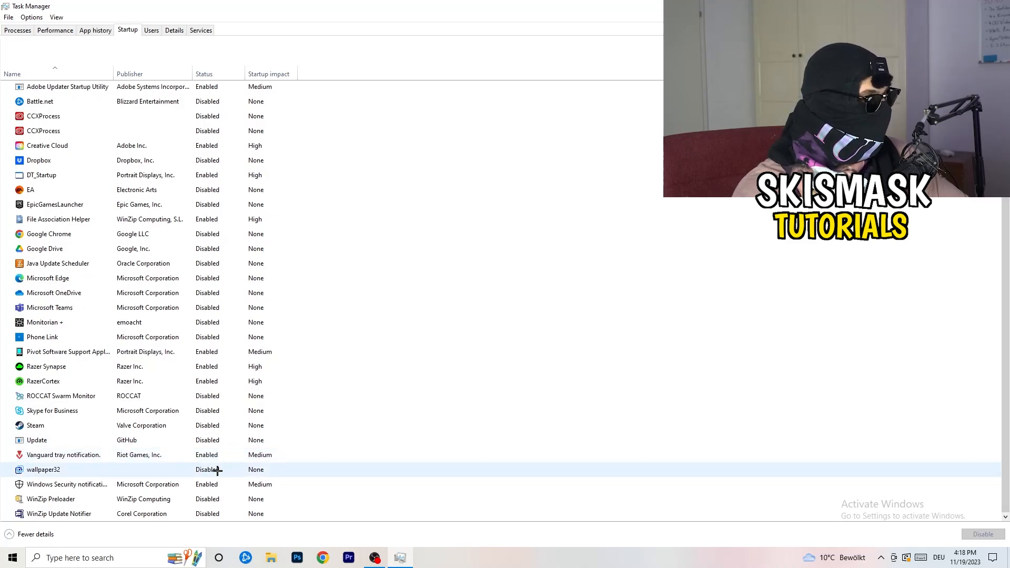
pyautogui.rightClick(67, 485)
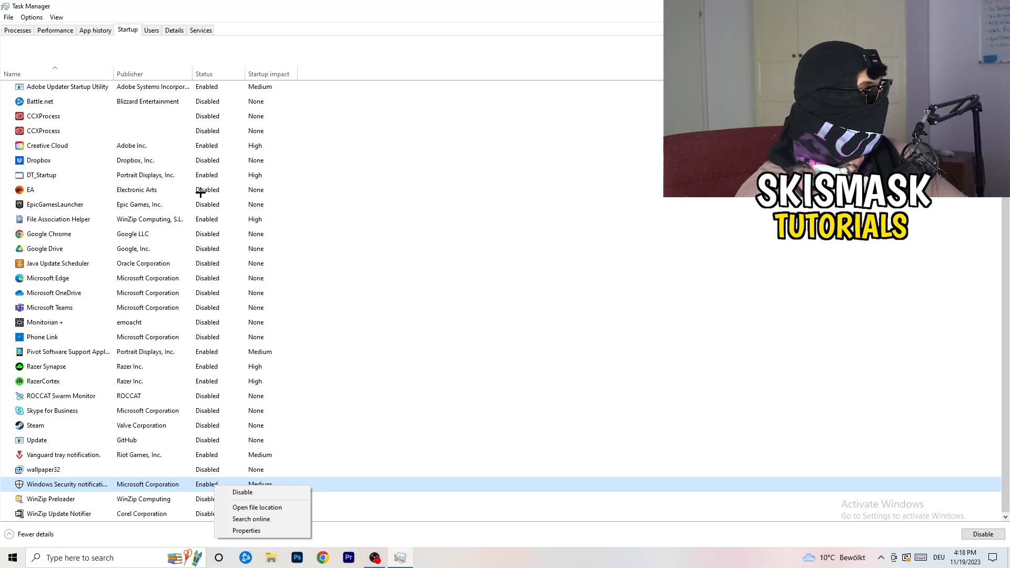
pyautogui.click(17, 29)
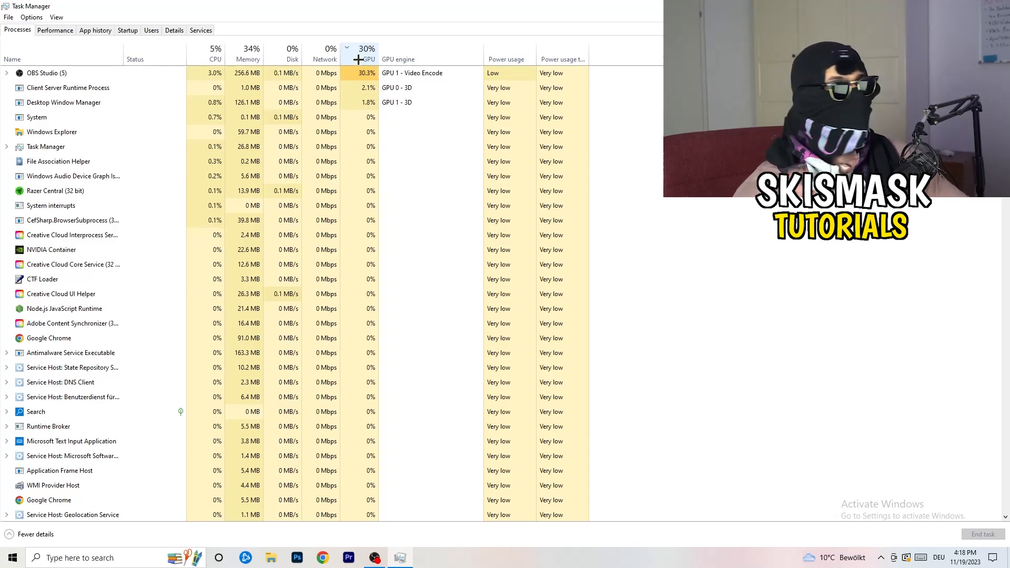
# Select OBS Studio, the top GPU-using process, and open its options menu.
pyautogui.click(46, 73)
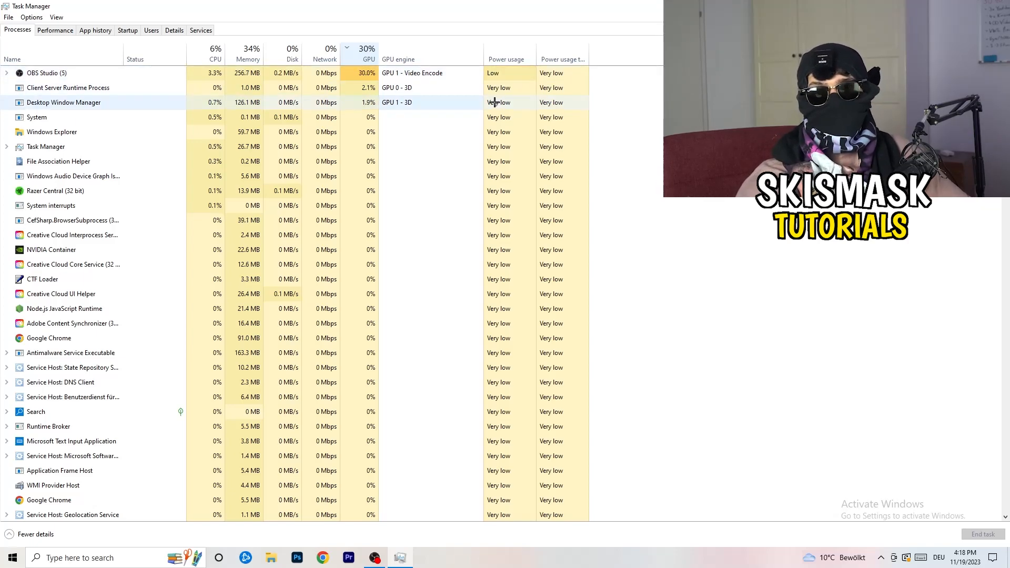
pyautogui.rightClick(46, 73)
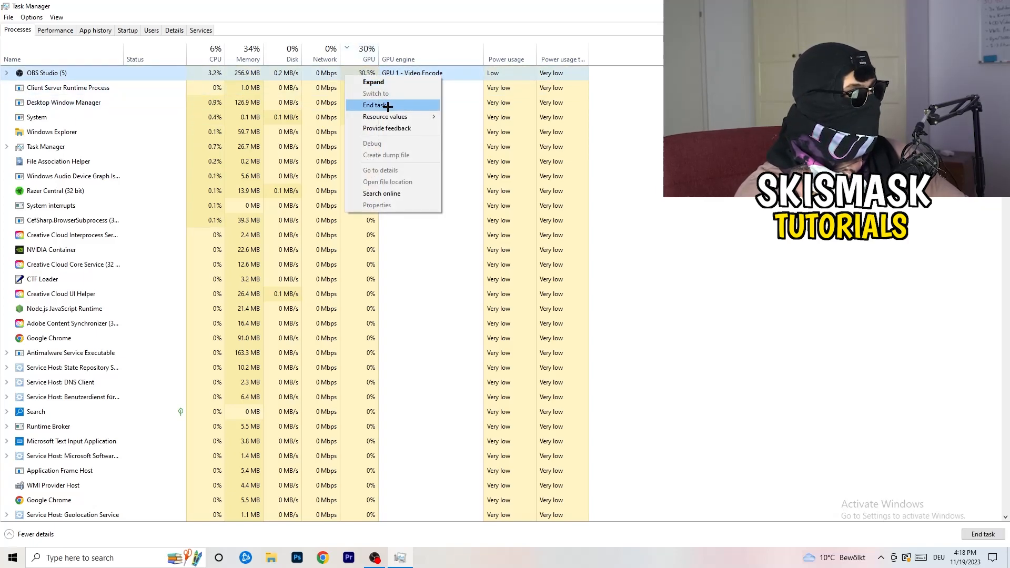